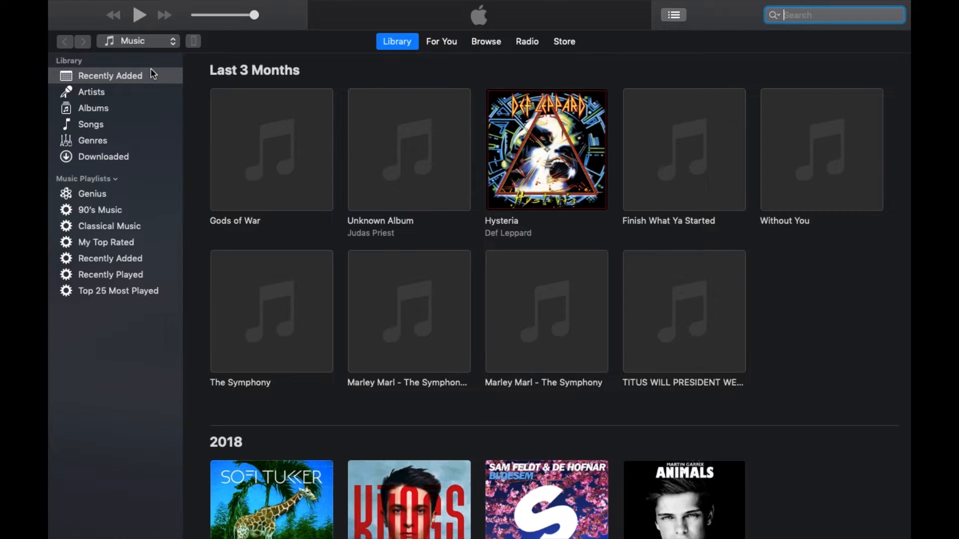
Step: Bring up the connected iPhone 7's summary page from the device icon
click(193, 41)
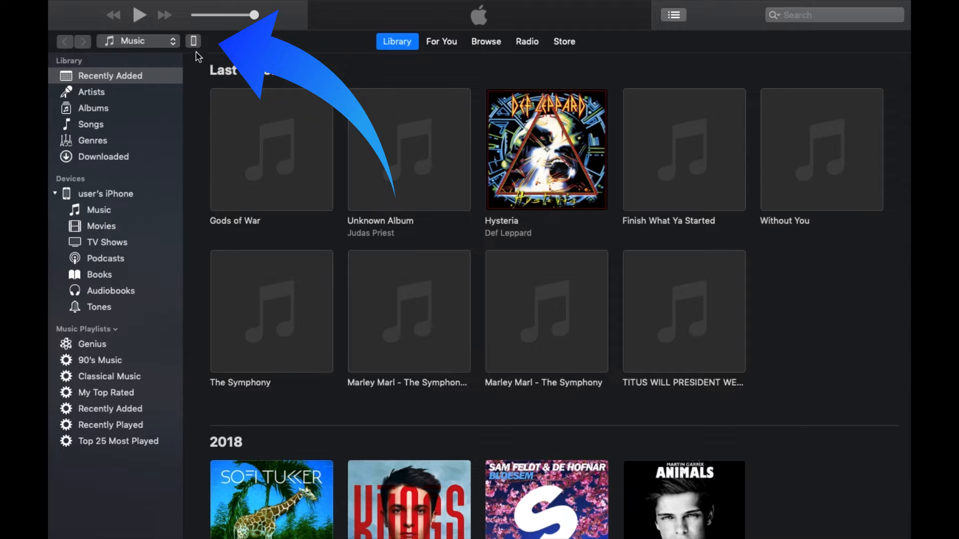
click(193, 41)
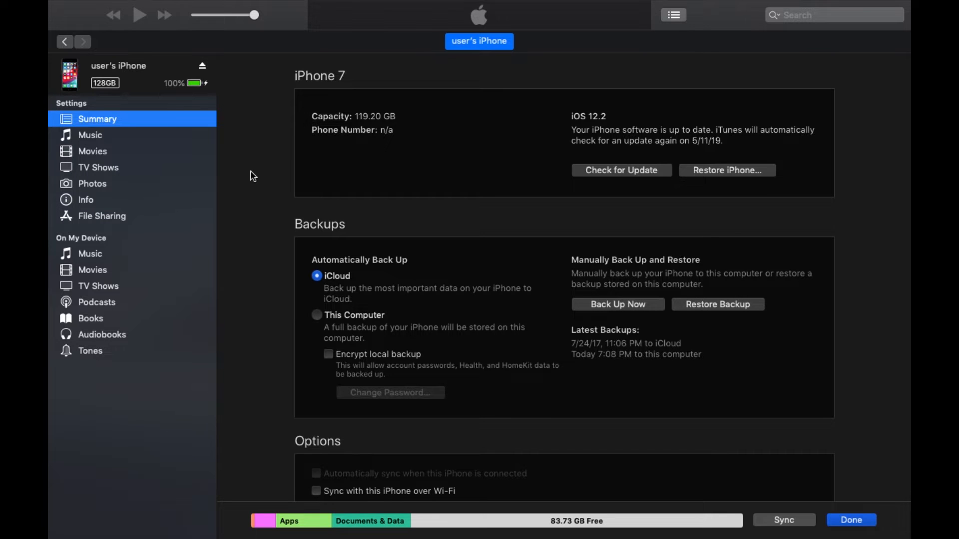
mouse_move(592, 318)
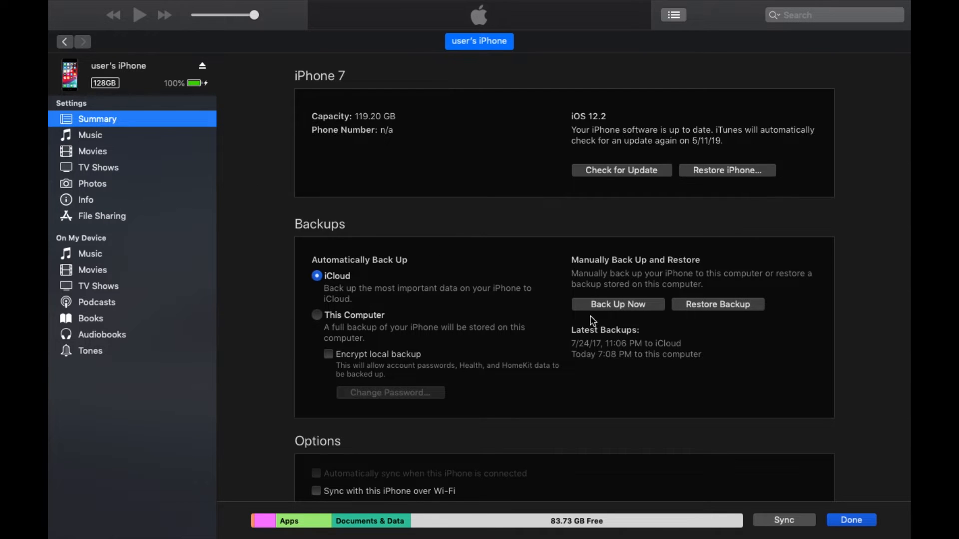
Step: Run a manual Back Up Now to this computer, choosing Don't Encrypt
click(617, 304)
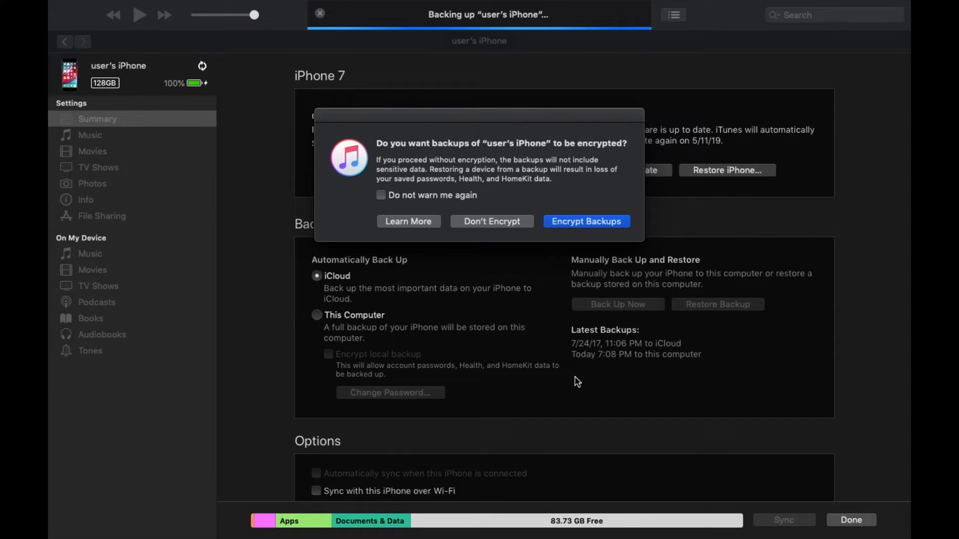
mouse_move(532, 286)
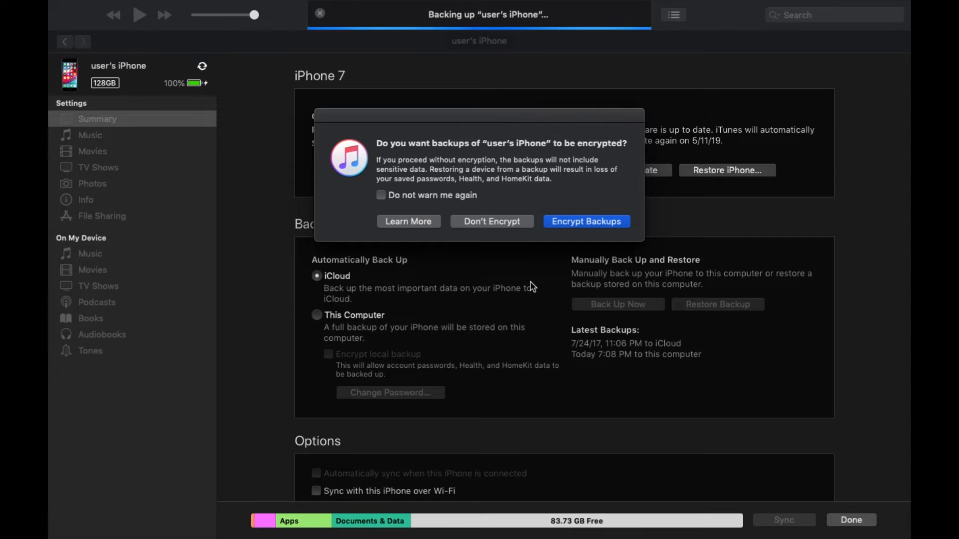
click(492, 221)
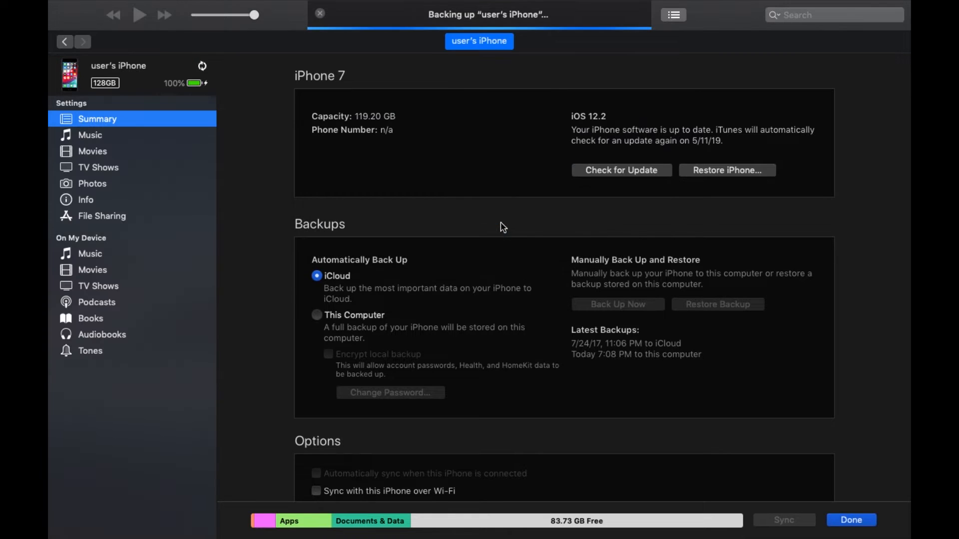
mouse_move(532, 278)
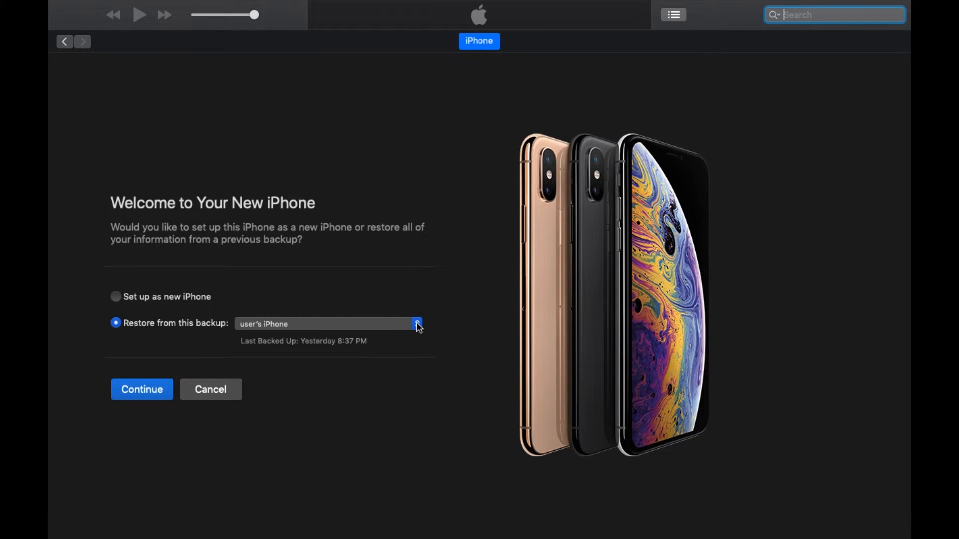
Step: Restore from the user's iPhone backup rather than the November 26, 2018 one; iTunes refuses it
click(416, 323)
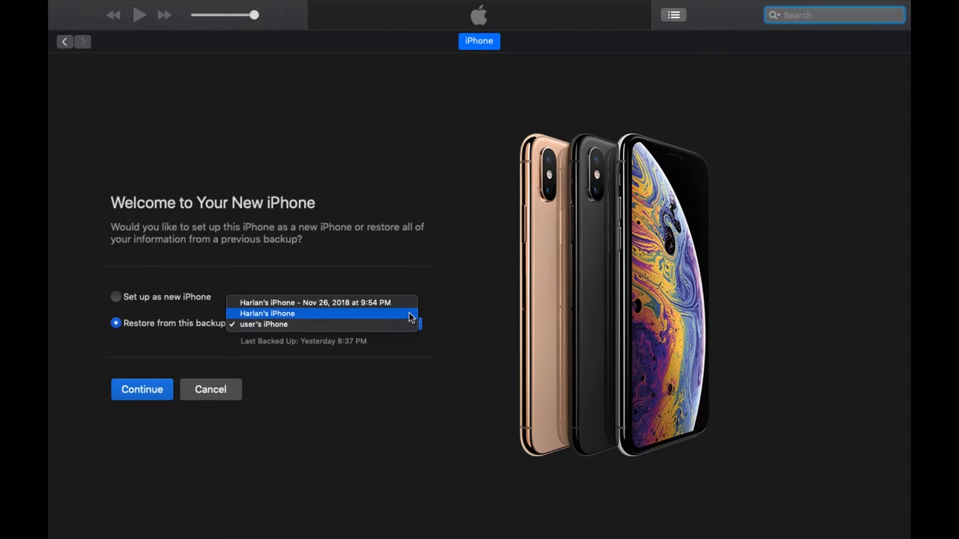
click(267, 313)
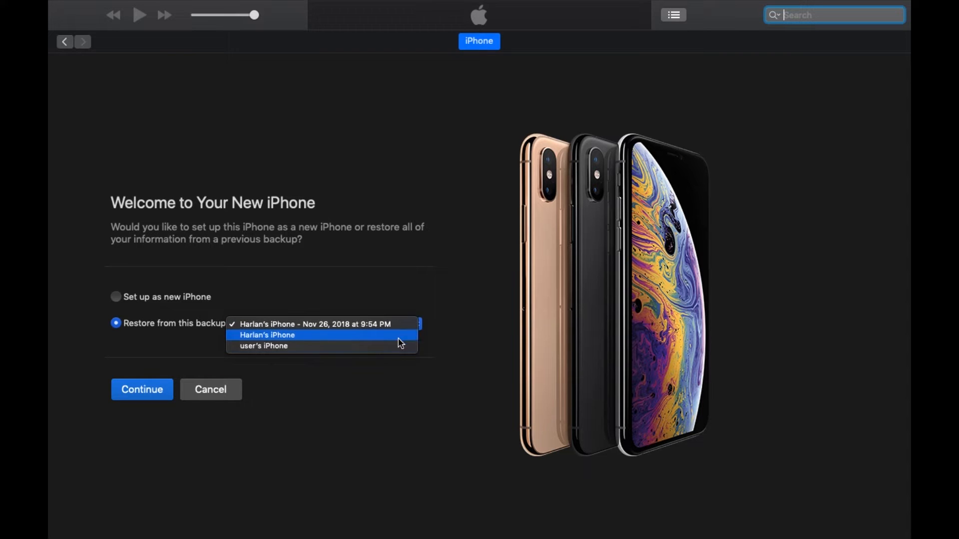
click(263, 346)
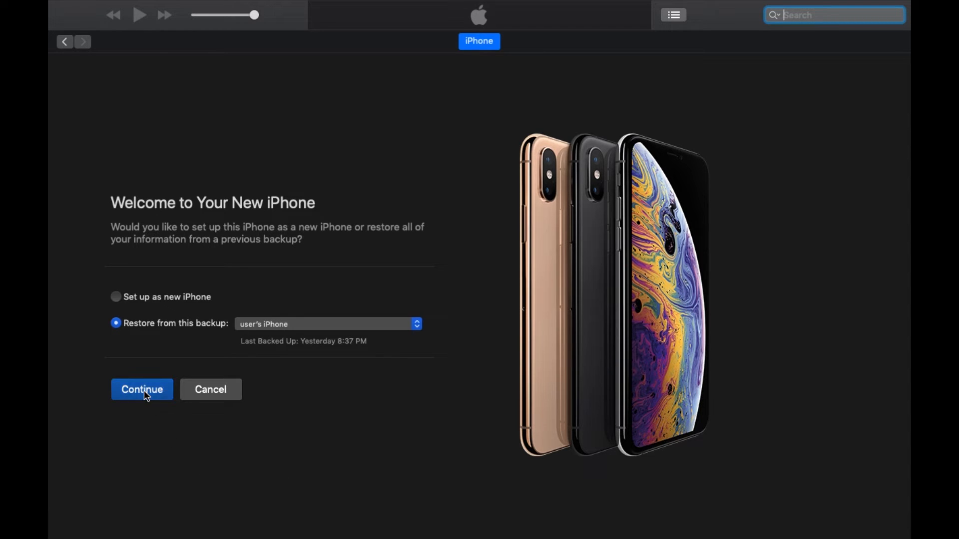
click(142, 390)
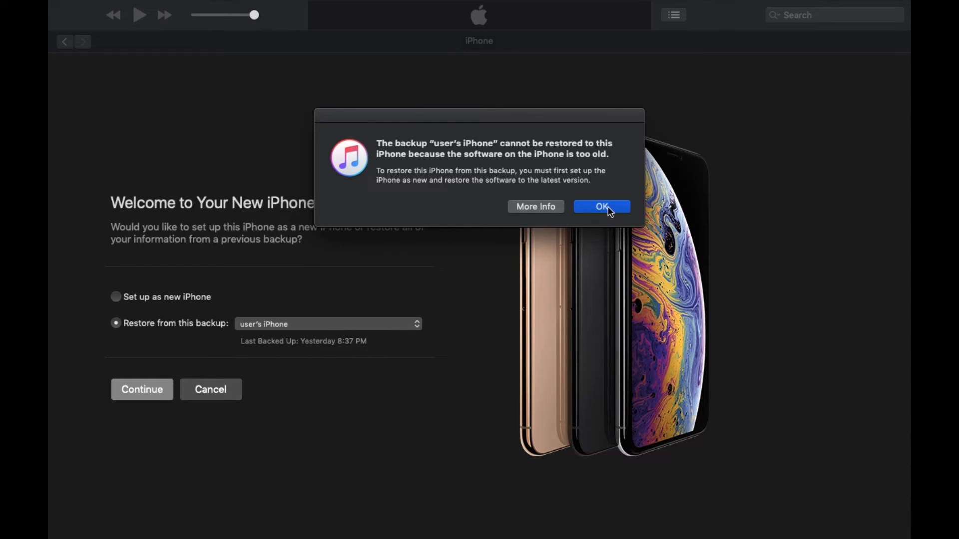
Step: Dismiss the software-too-old warning and set up the iPhone XR as a new iPhone
click(602, 206)
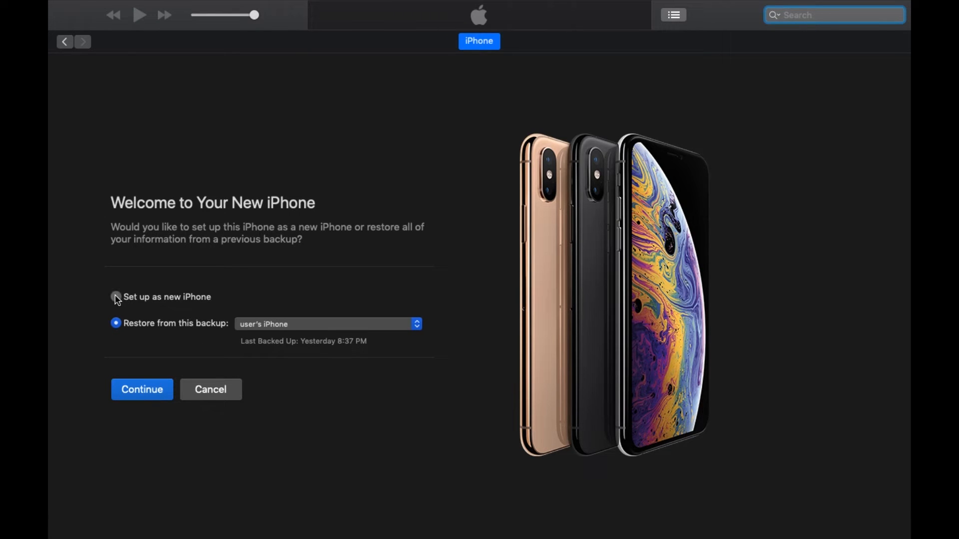
click(142, 390)
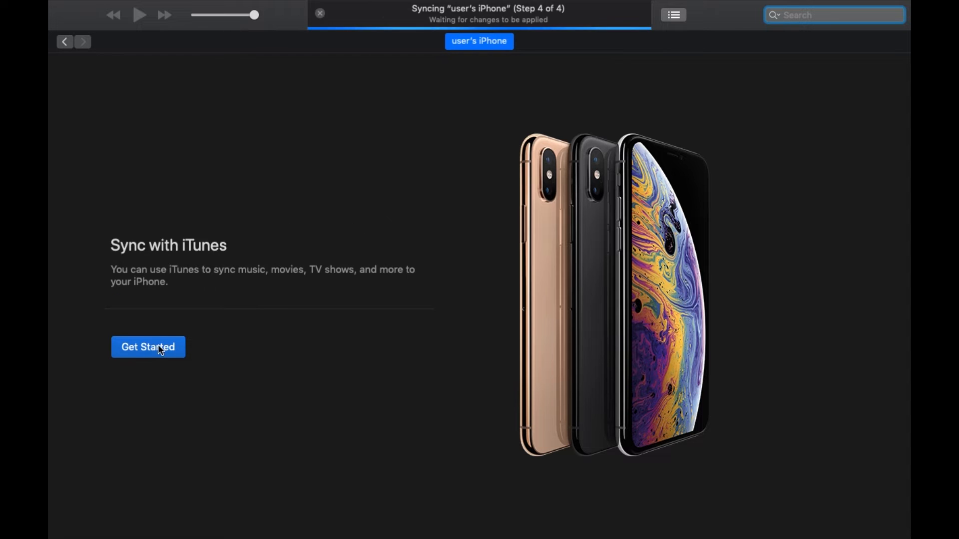
click(148, 347)
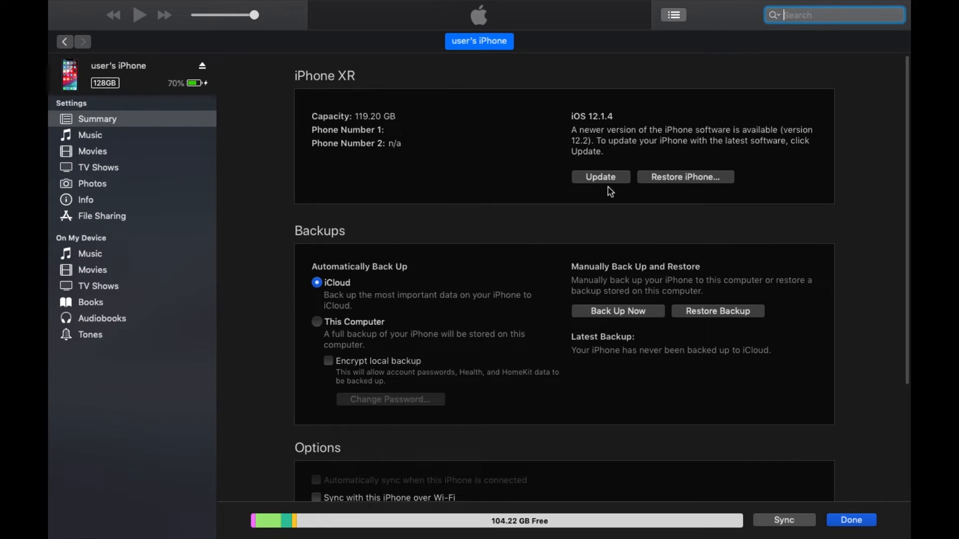
Step: Update the iPhone XR to iOS 12.2, agreeing to the licence and passcode prompt
click(601, 178)
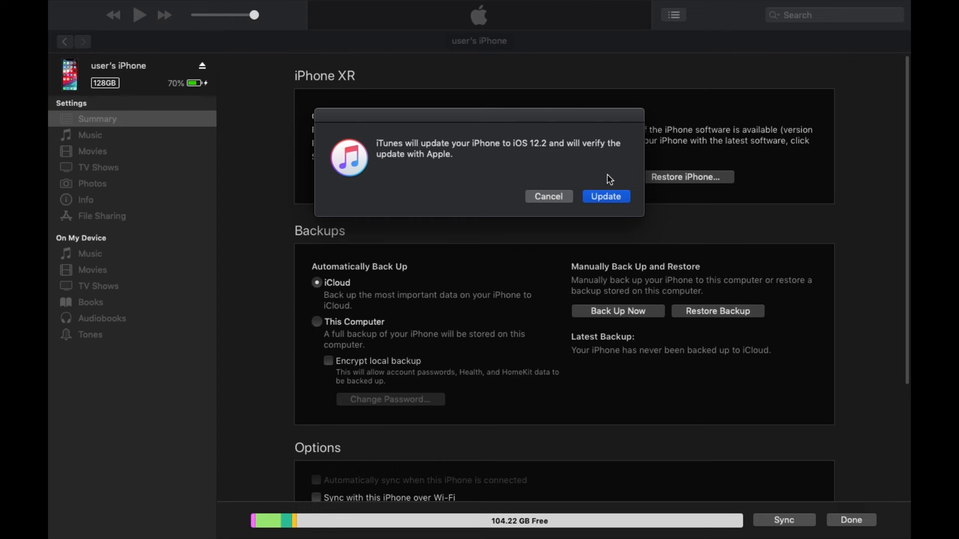
click(607, 196)
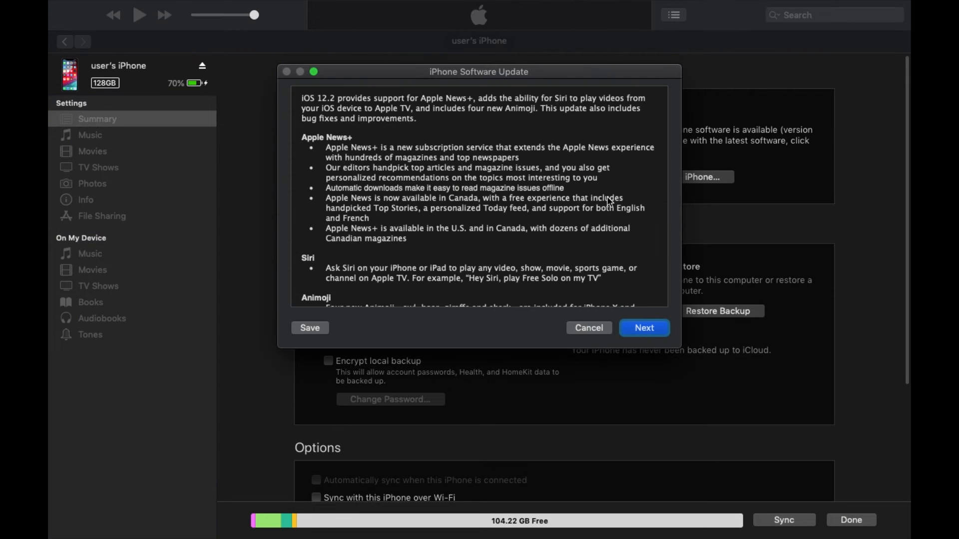
click(644, 328)
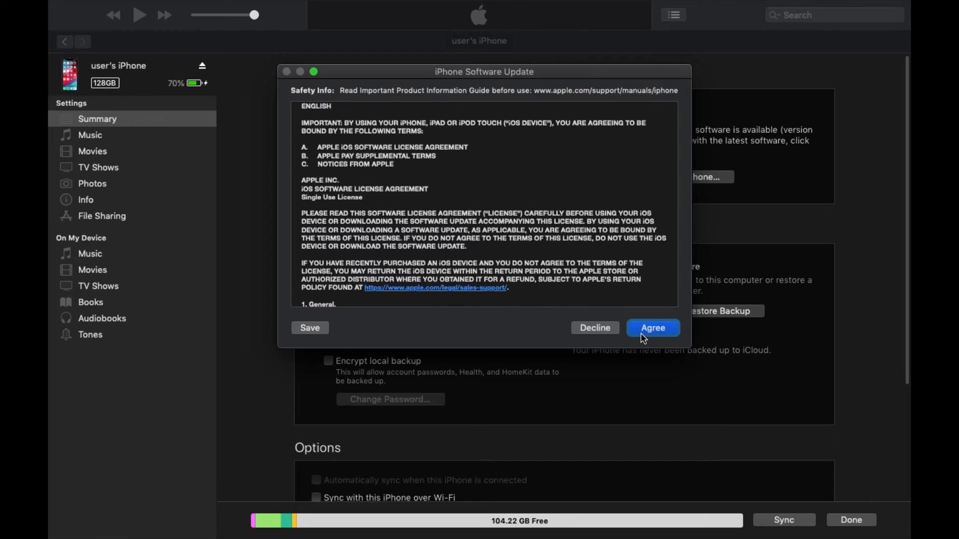
click(652, 327)
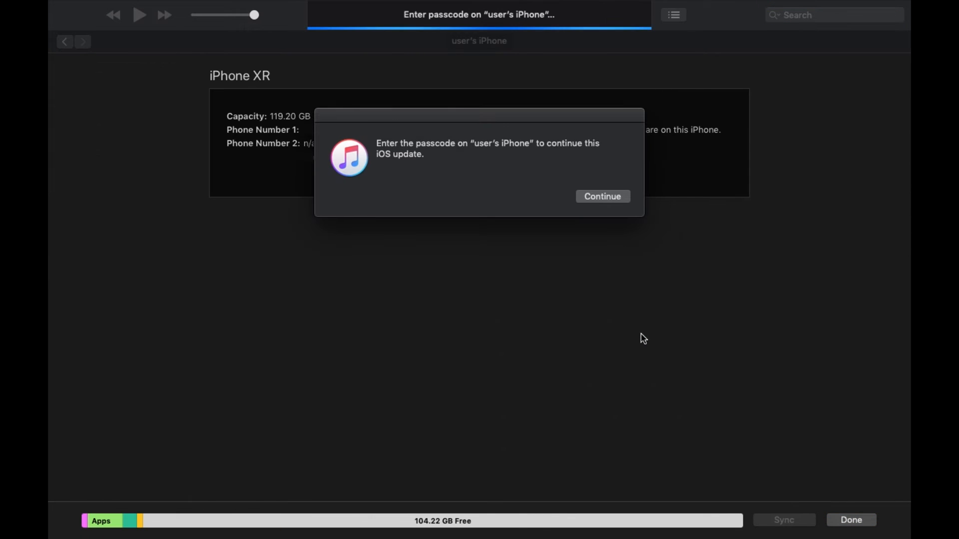
click(602, 196)
text(d)
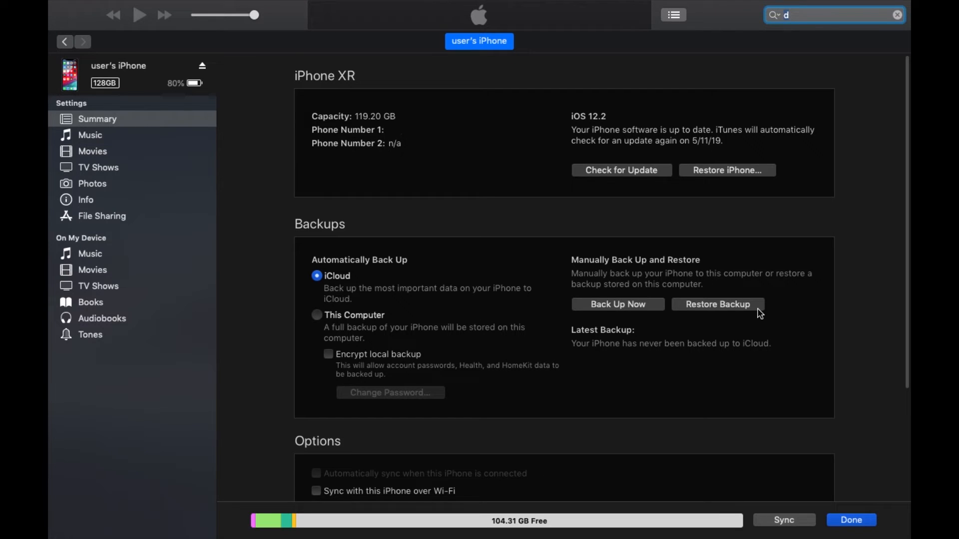
Step: Restore the updated iPhone XR from the user's iPhone backup
click(718, 304)
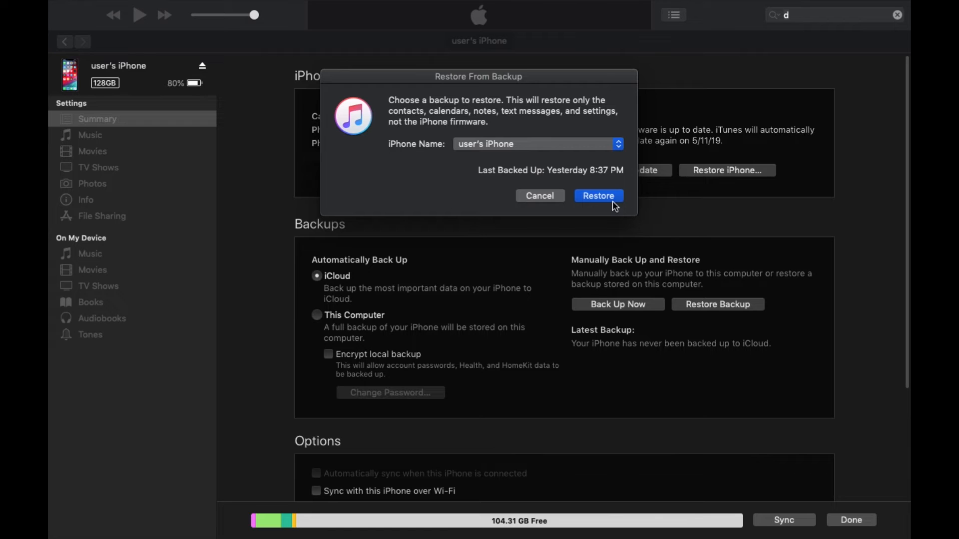
click(599, 196)
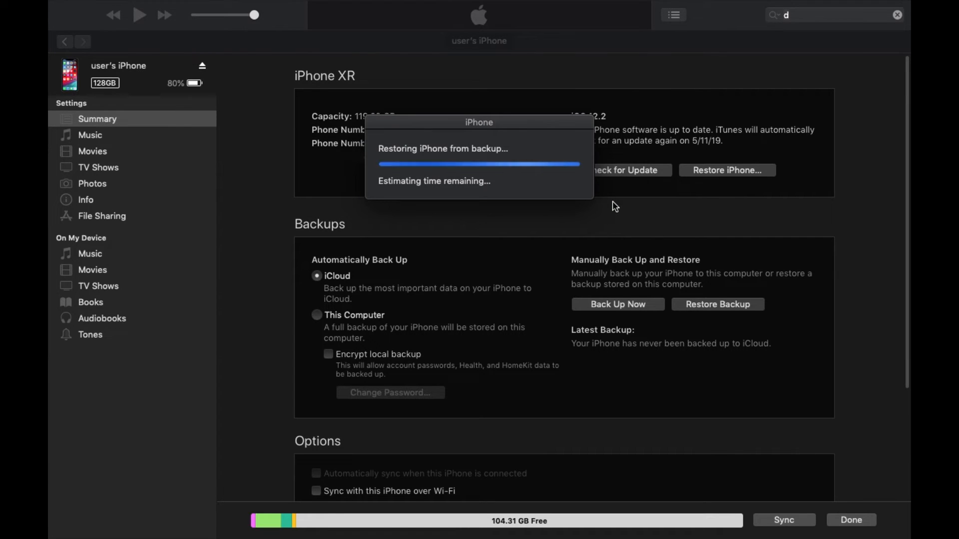